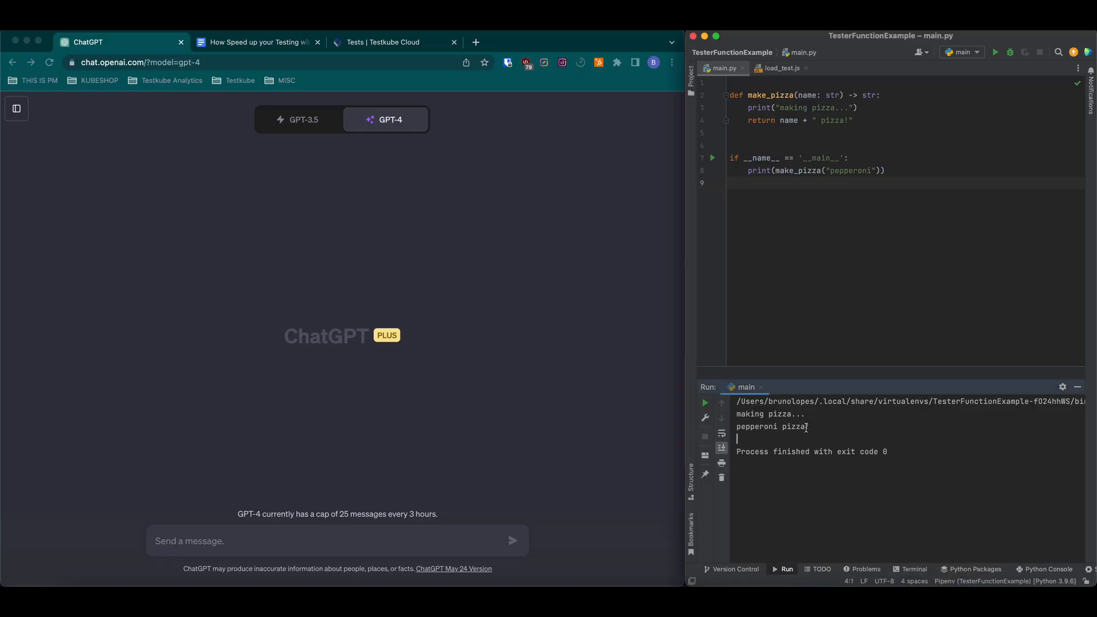
- Copy the entire make_pizza script from main.py in PyCharm
left_click(867, 155)
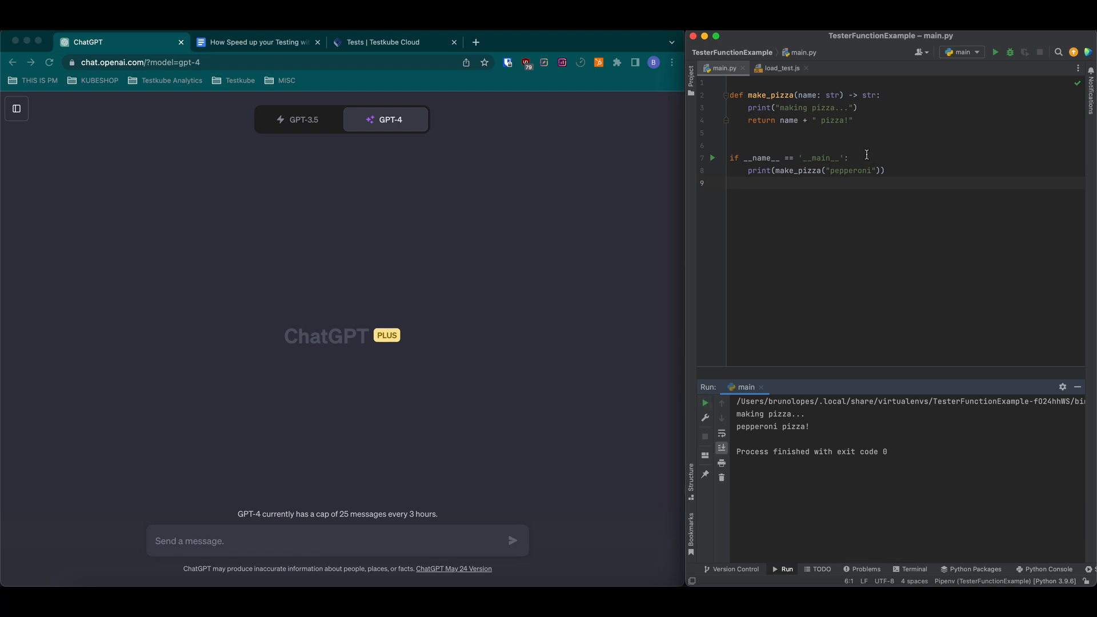
mouse_move(879, 188)
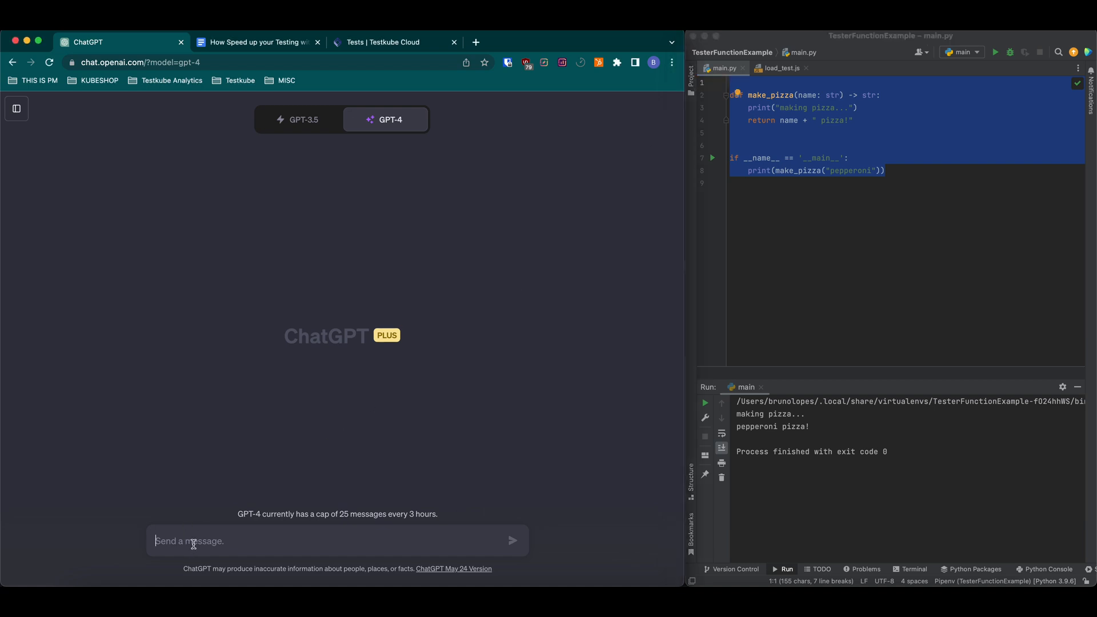
- Ask GPT-4 'Hey Chat, I have this python function… can you create a unit test for me' and send
type("Hey Chat")
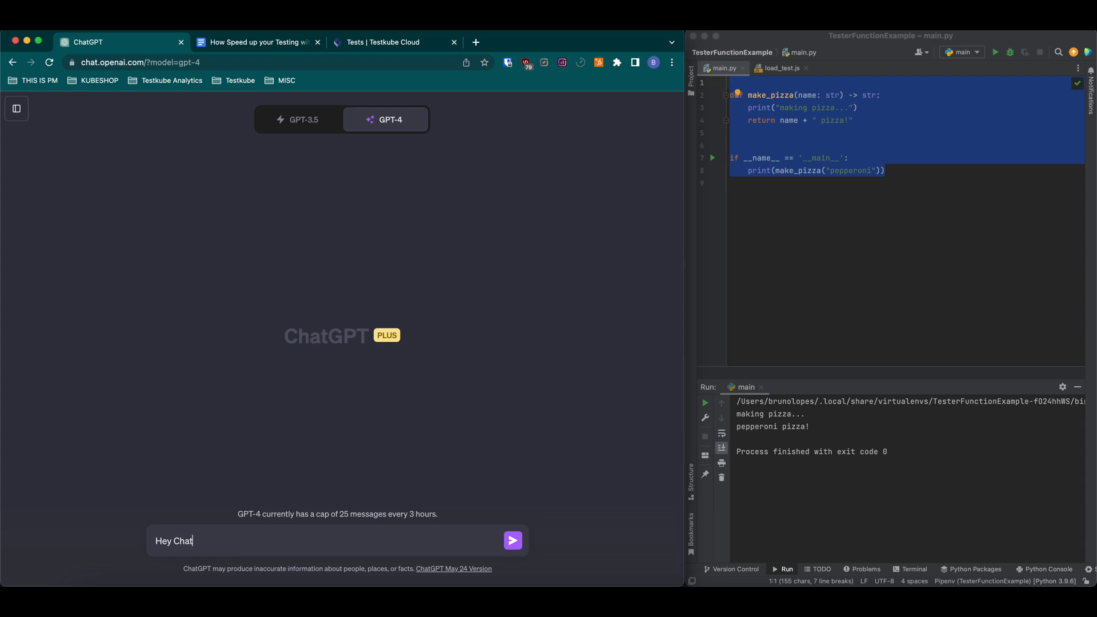
type(", I have this pyth")
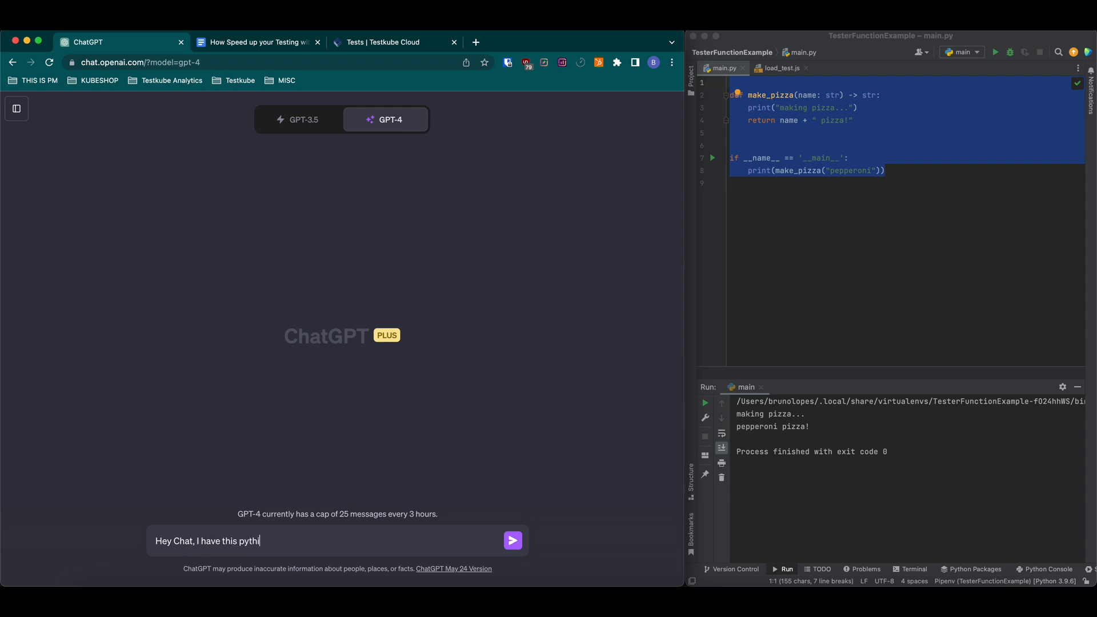
type("on fu")
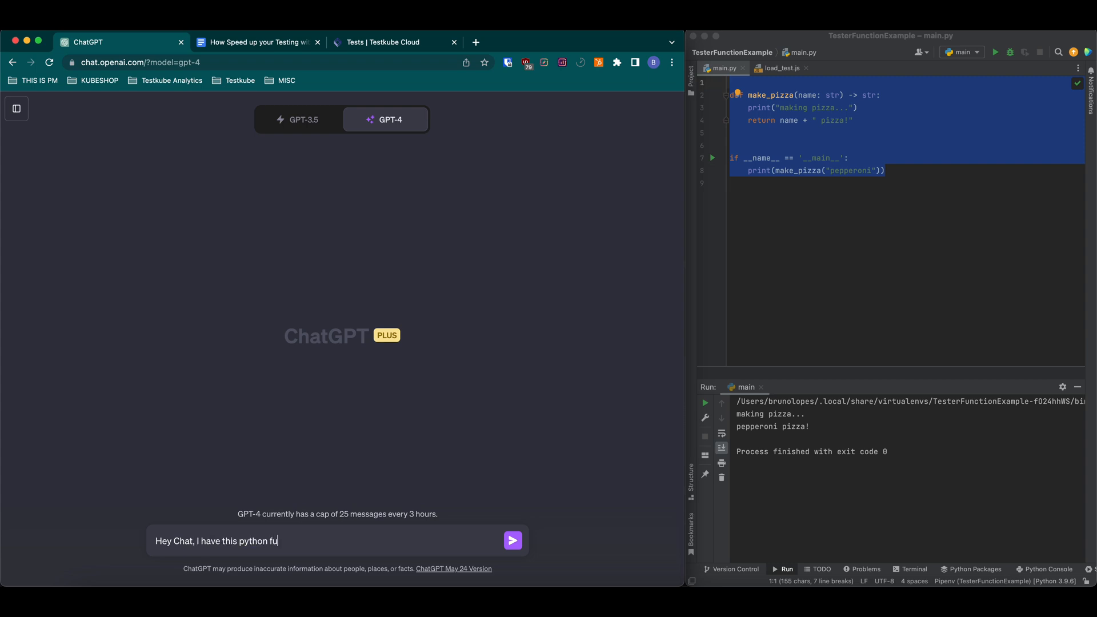
type("nction")
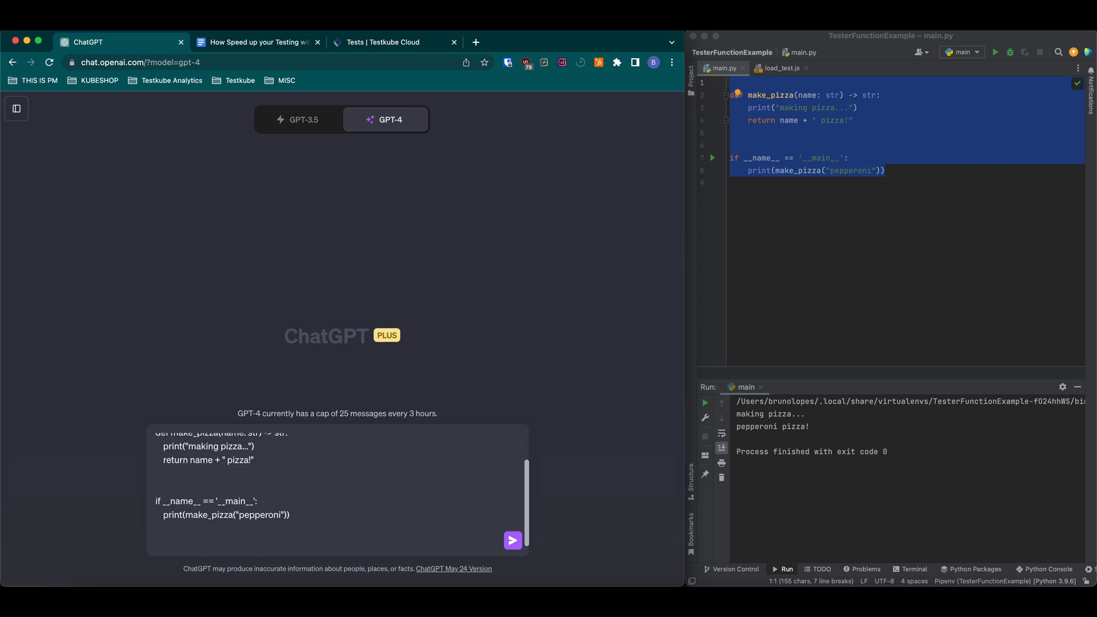
type("can you create a")
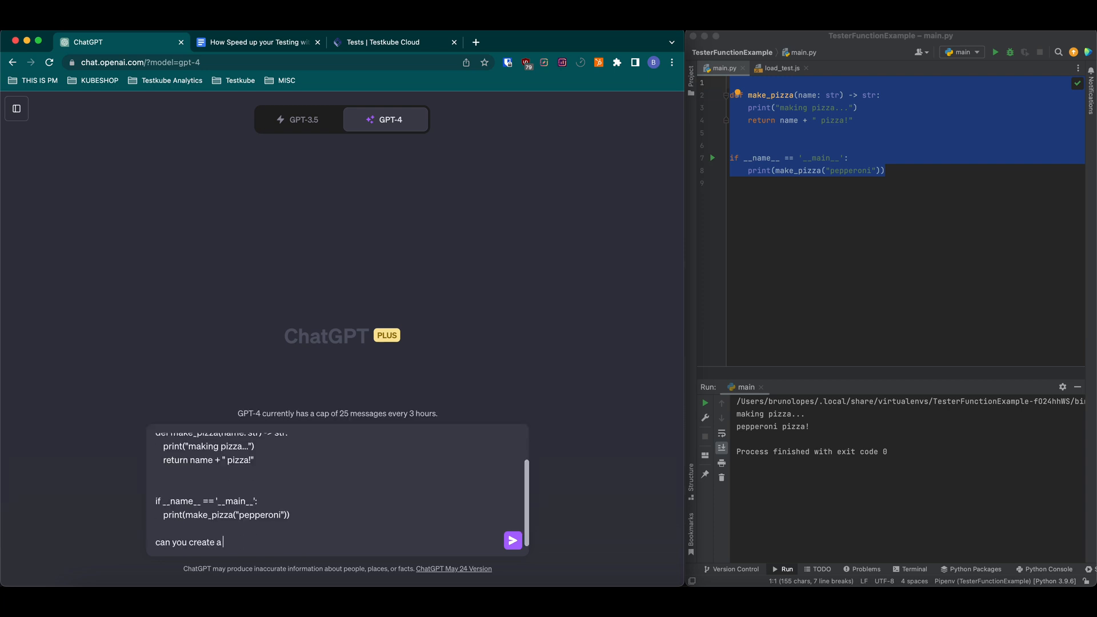
type("unit test for me")
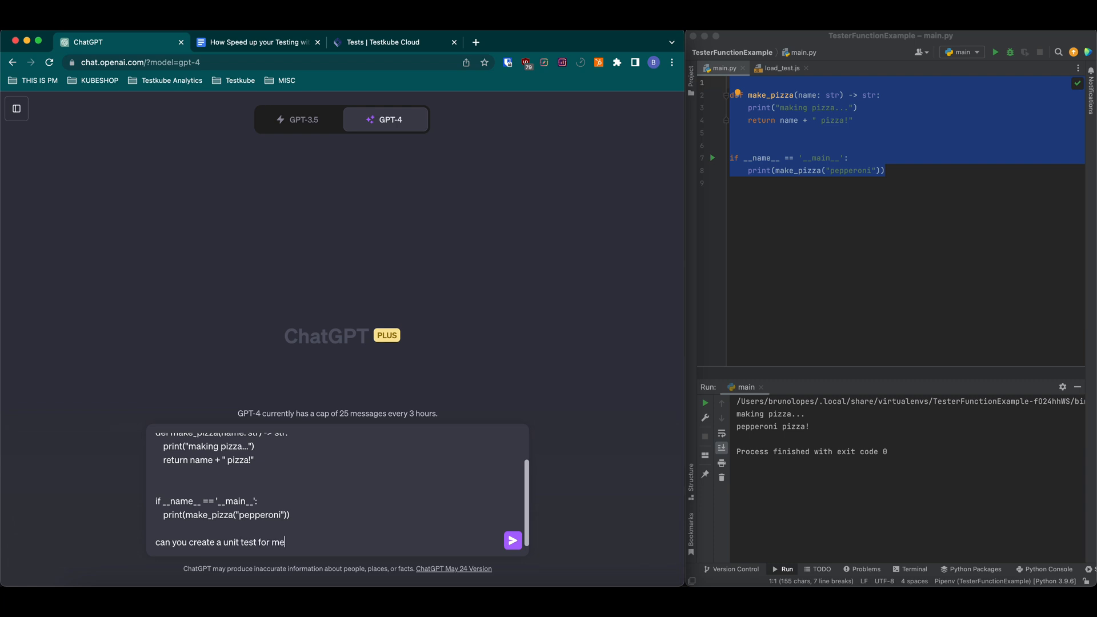
left_click(512, 540)
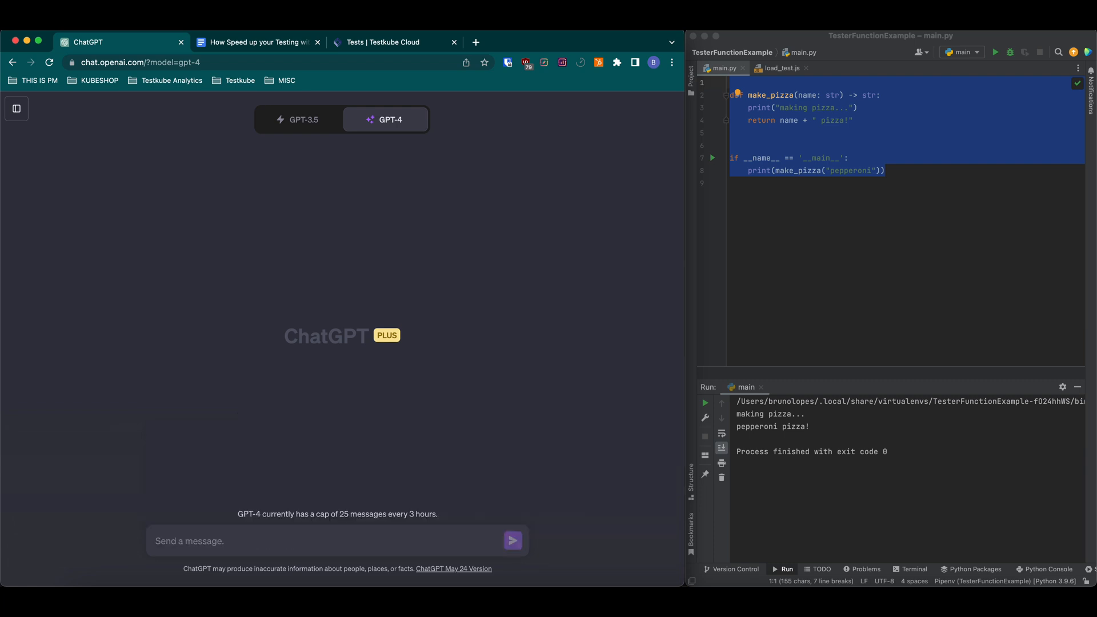
- Scroll through GPT-4's unittest answer to reach the TestMakePizza class and copy it
left_click(513, 541)
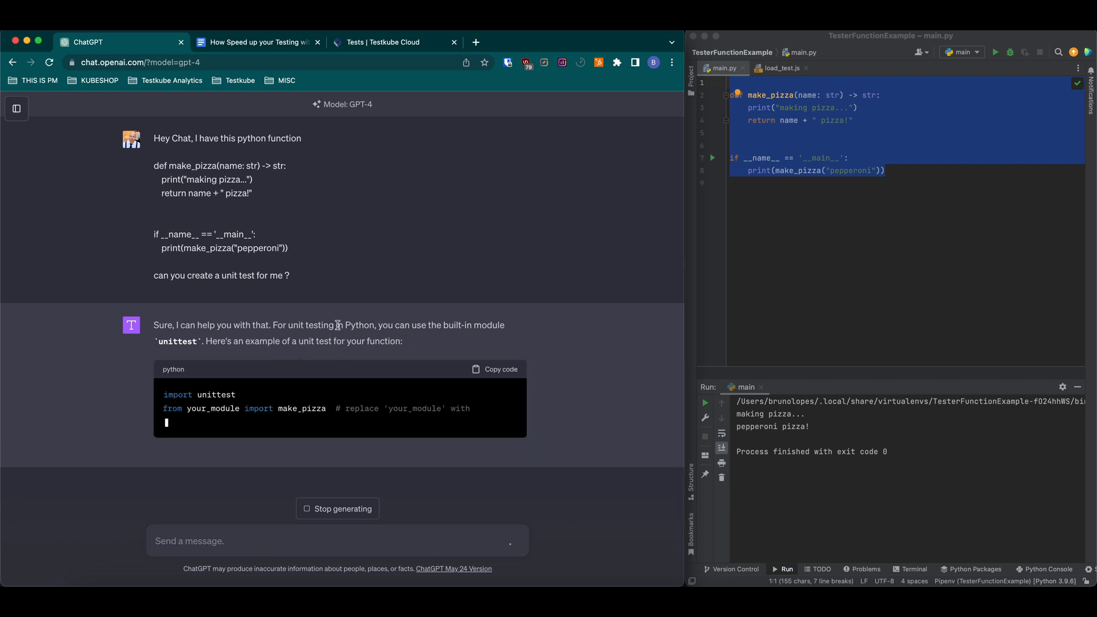
scroll("down", 3)
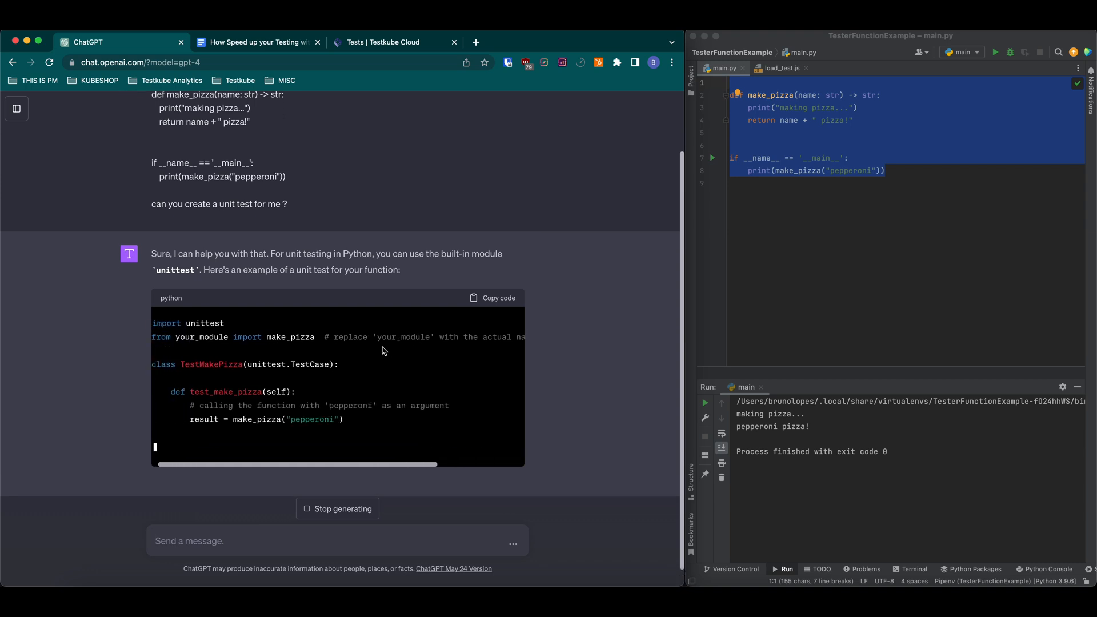
scroll("down", 3)
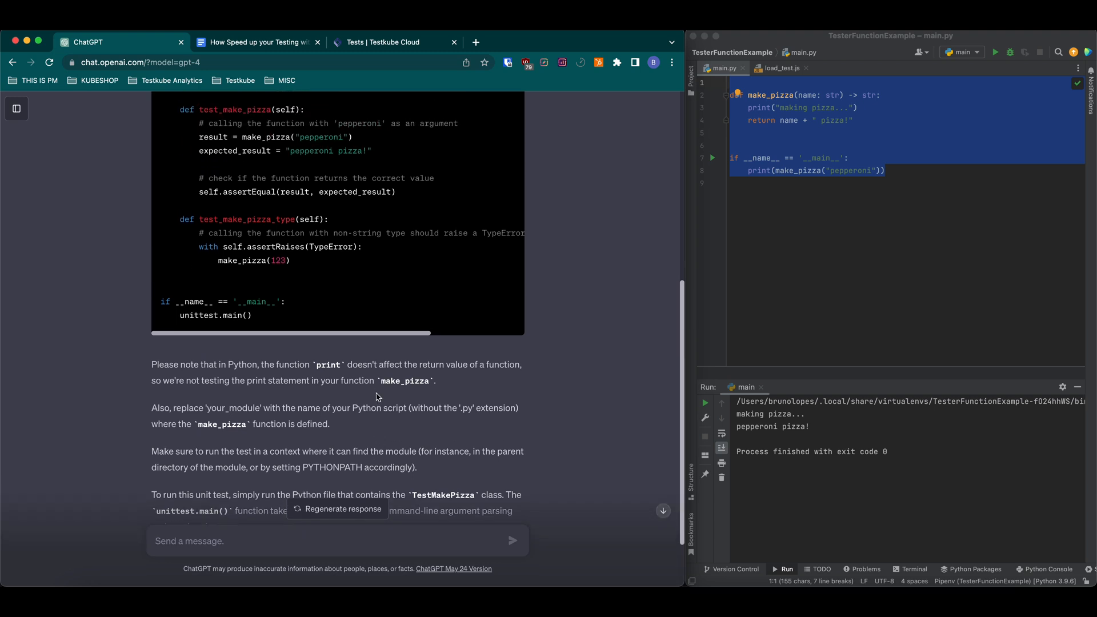
scroll("up", 3)
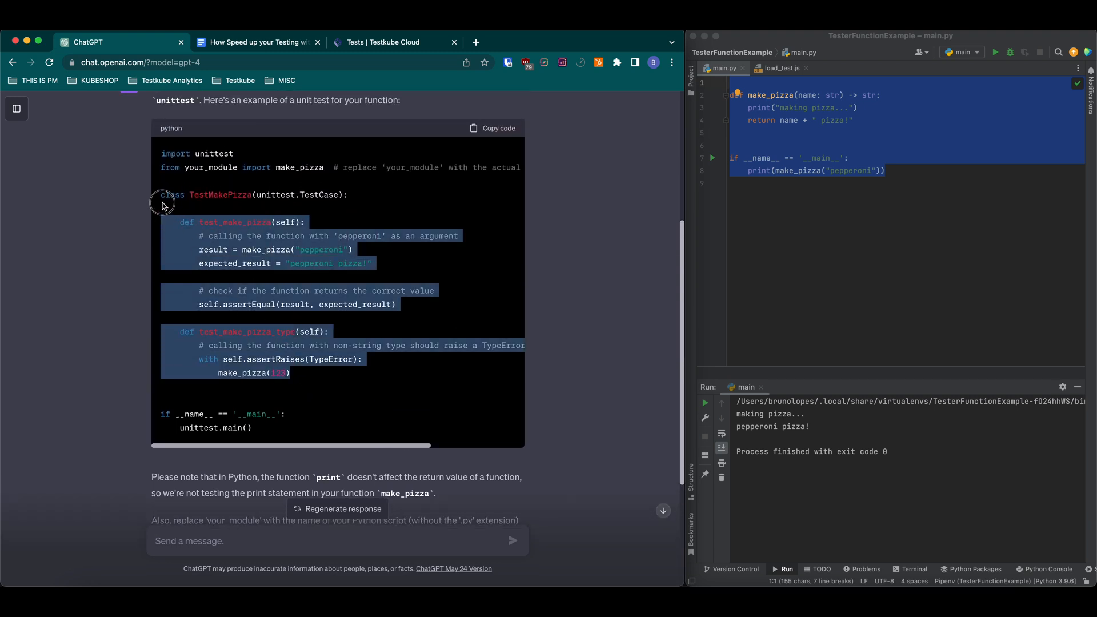
- Paste the TestMakePizza class with unittest.main() below make_pizza in main.py
left_click(908, 184)
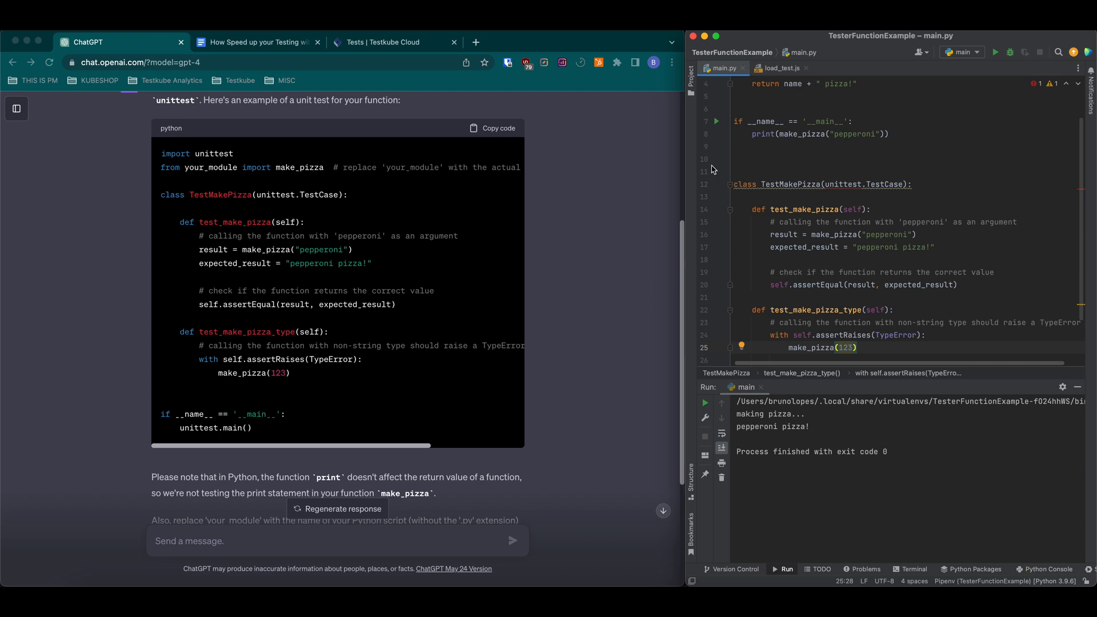
double_click(199, 154)
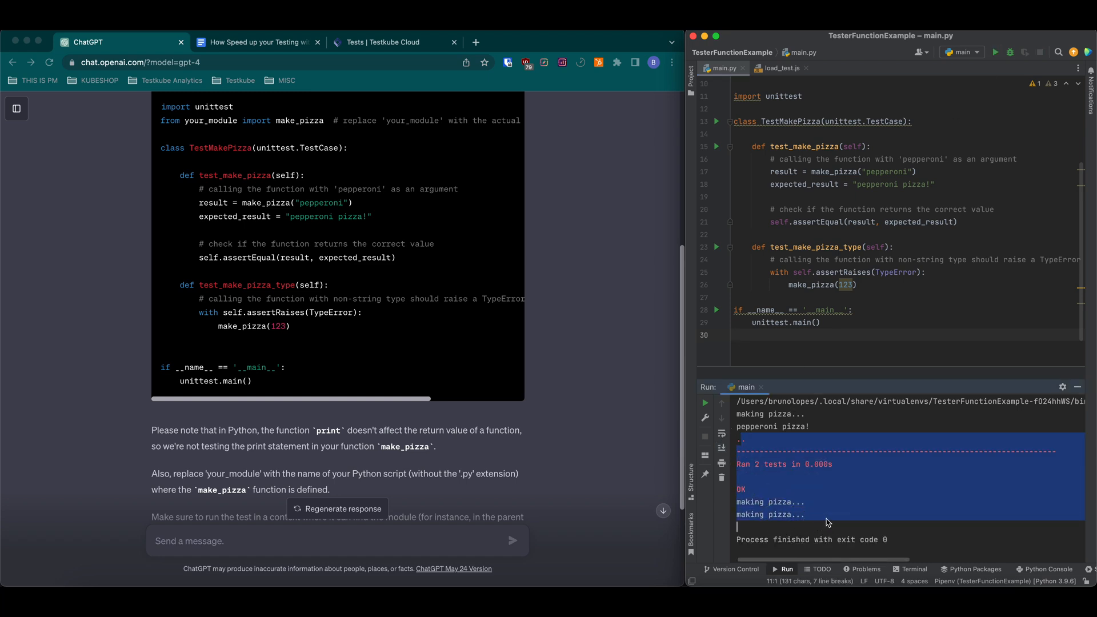
- Run main.py and scroll the Run panel to confirm 'Ran 2 tests' and OK
scroll("down", 3)
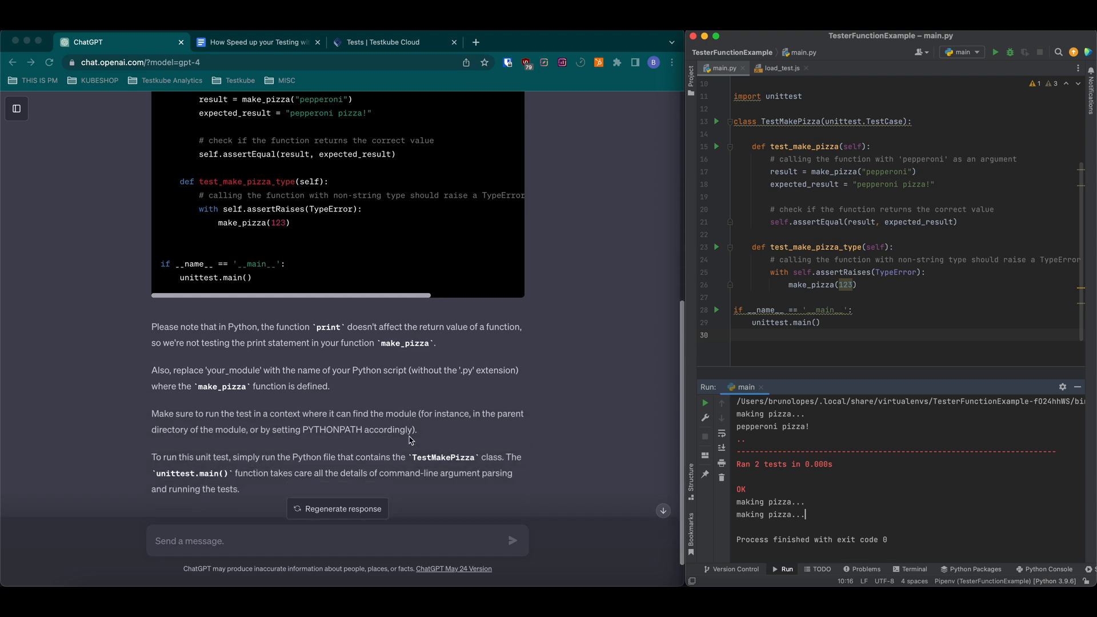